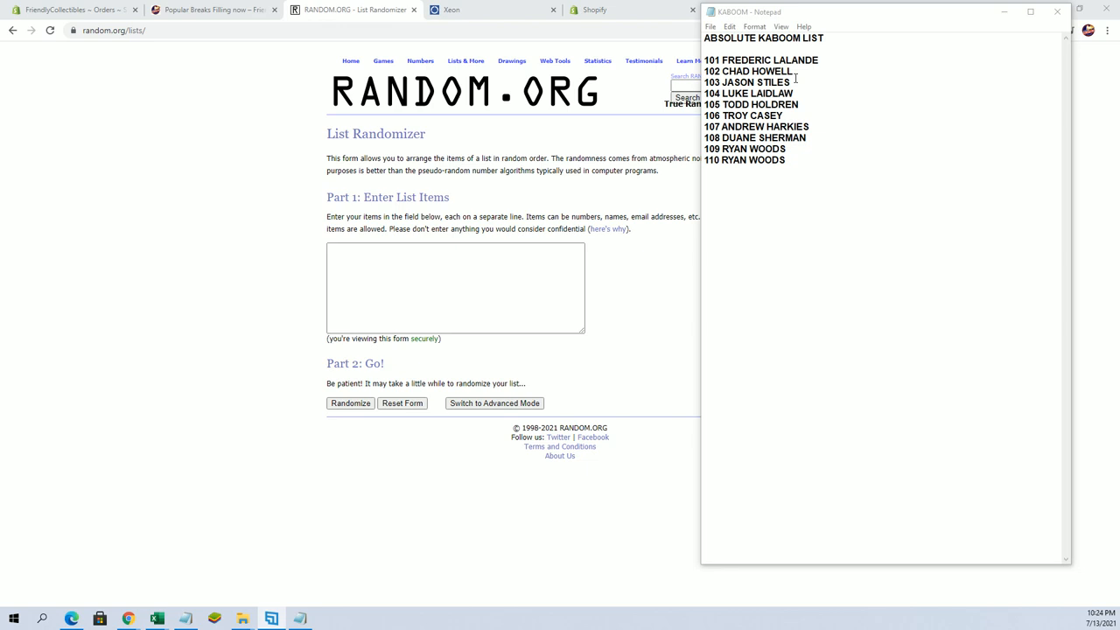
mouse_move(810, 110)
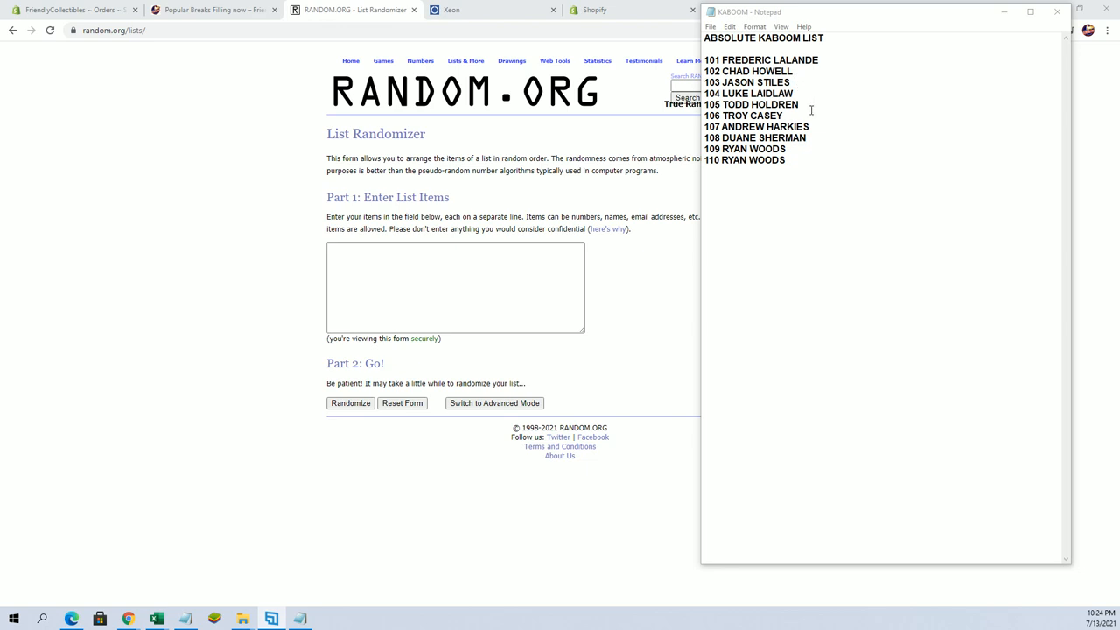
mouse_move(820, 145)
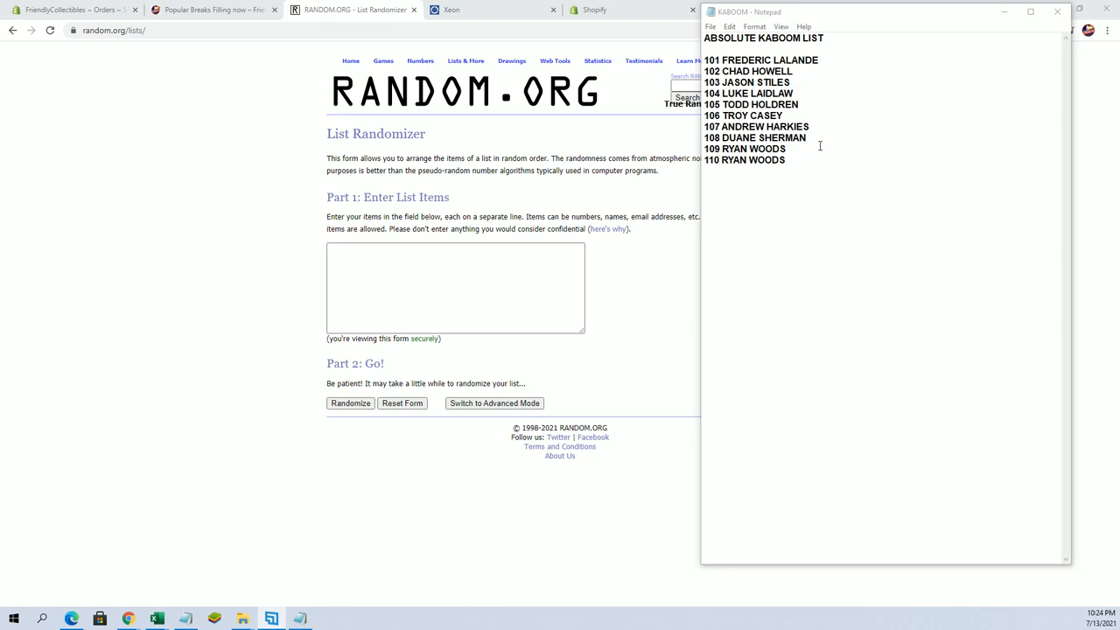
mouse_move(806, 158)
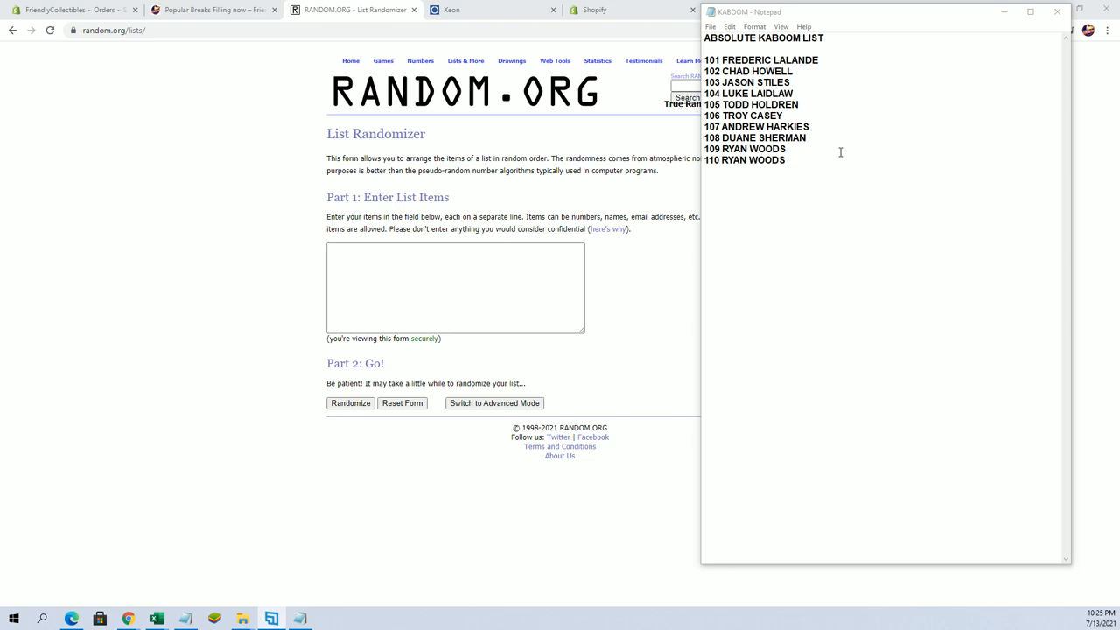
mouse_move(812, 159)
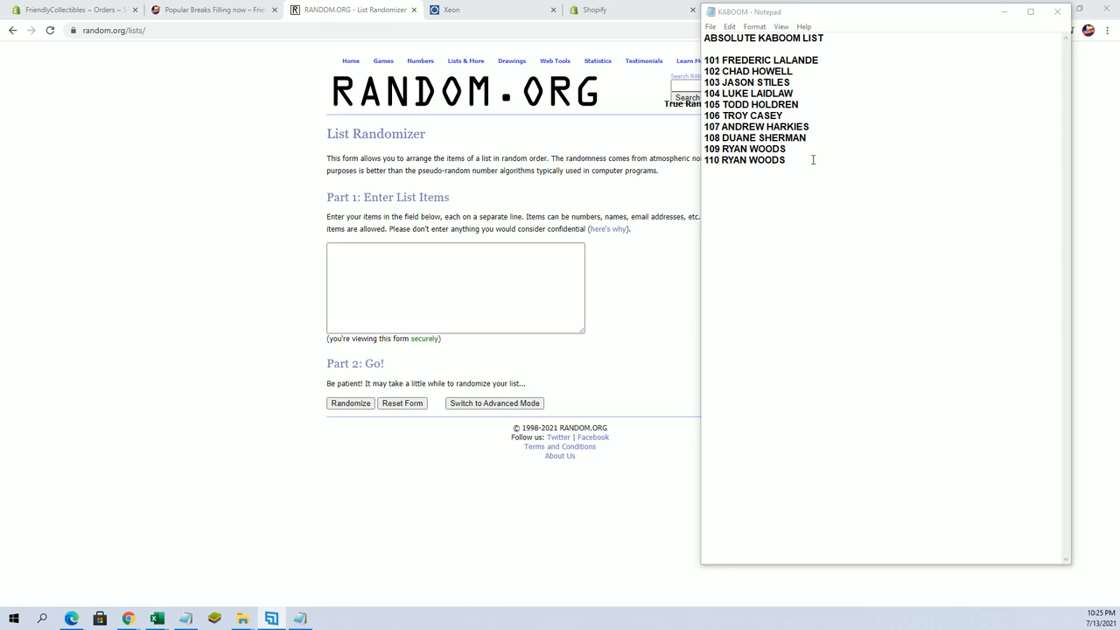
Step: Copy the ten numbered KABOOM names (101–110) into the list box and zoom Chrome to 125%
key(ctrl+a)
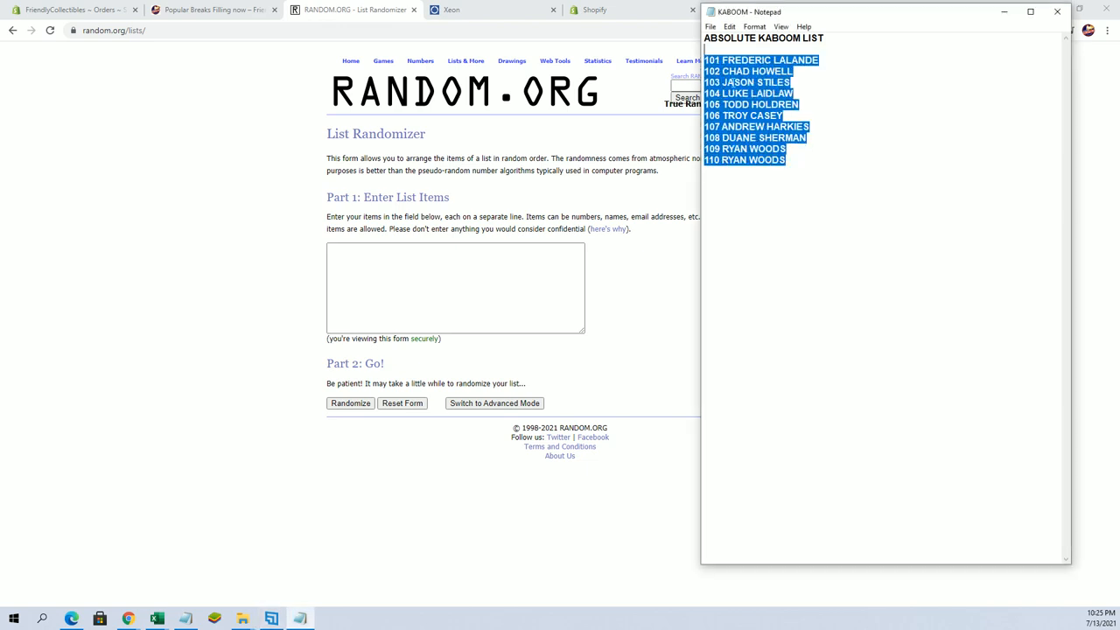
right_click(455, 289)
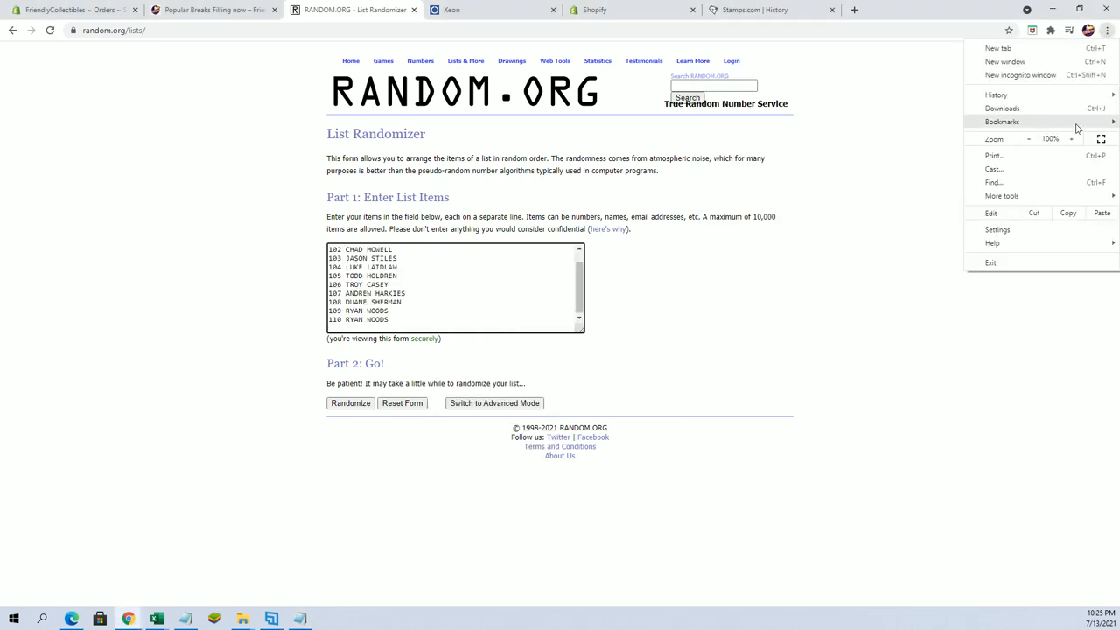
click(1070, 139)
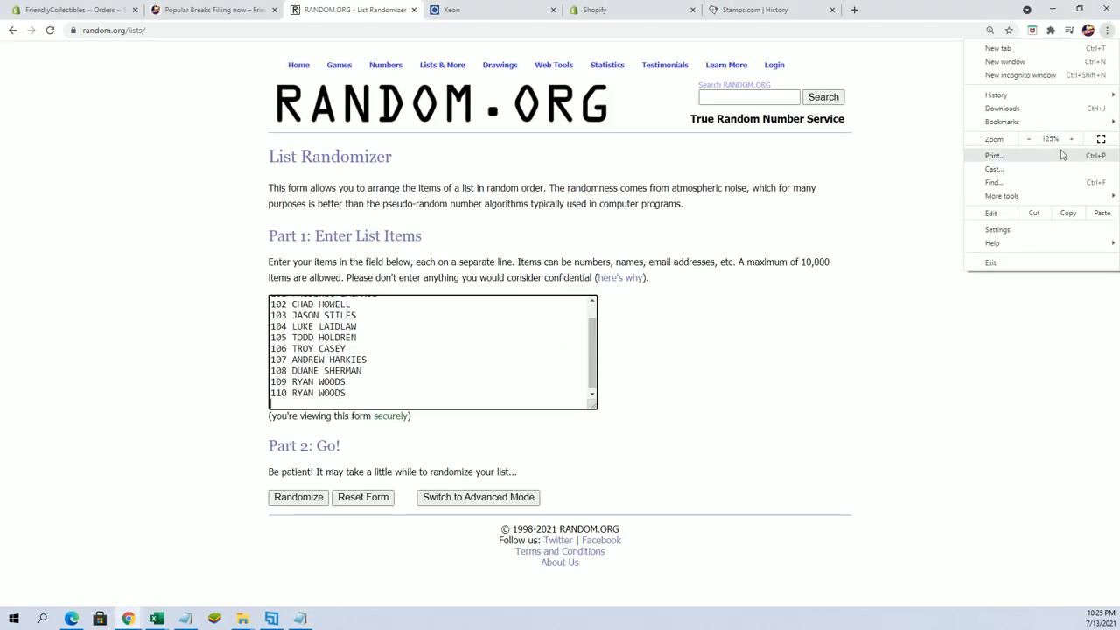
click(337, 494)
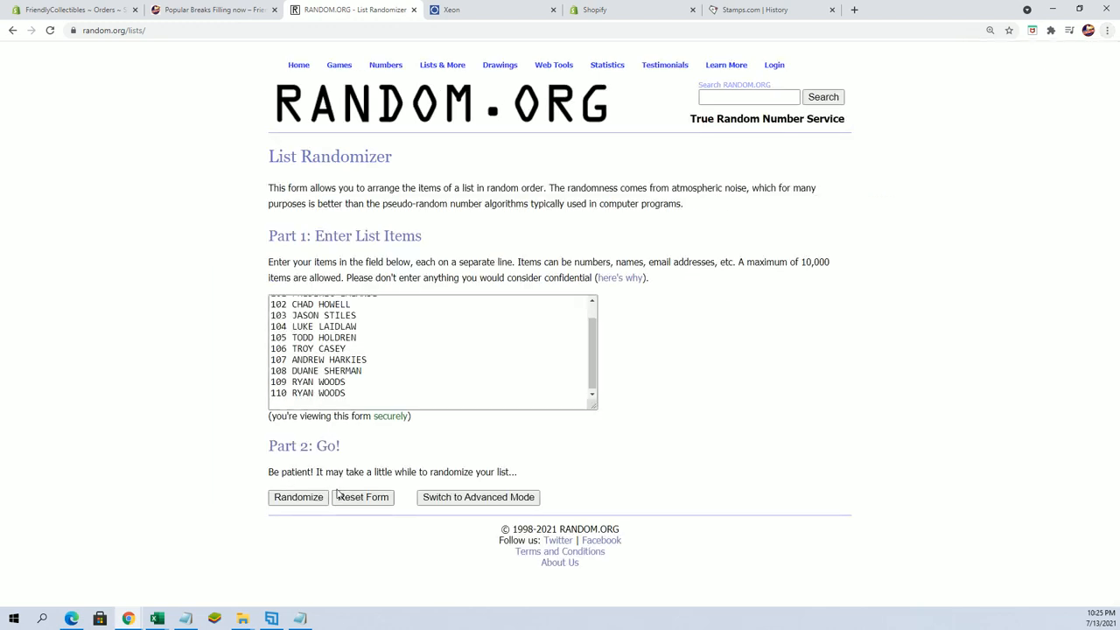
Step: Randomize the ten-name list, then reshuffle it four more times, leaving 110 ranked first
click(297, 497)
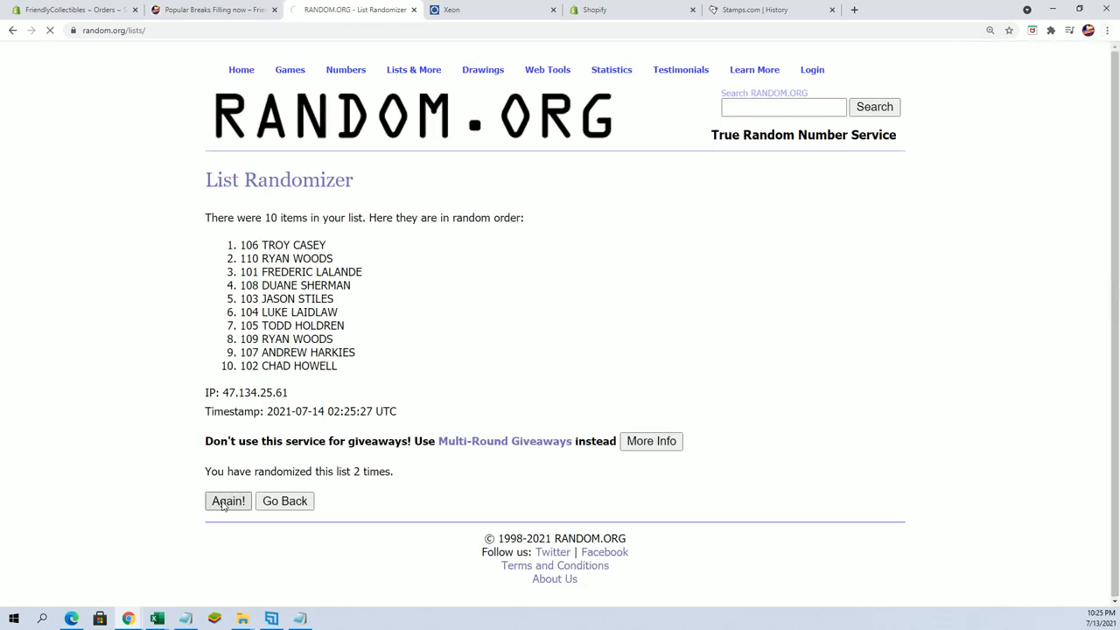
click(227, 501)
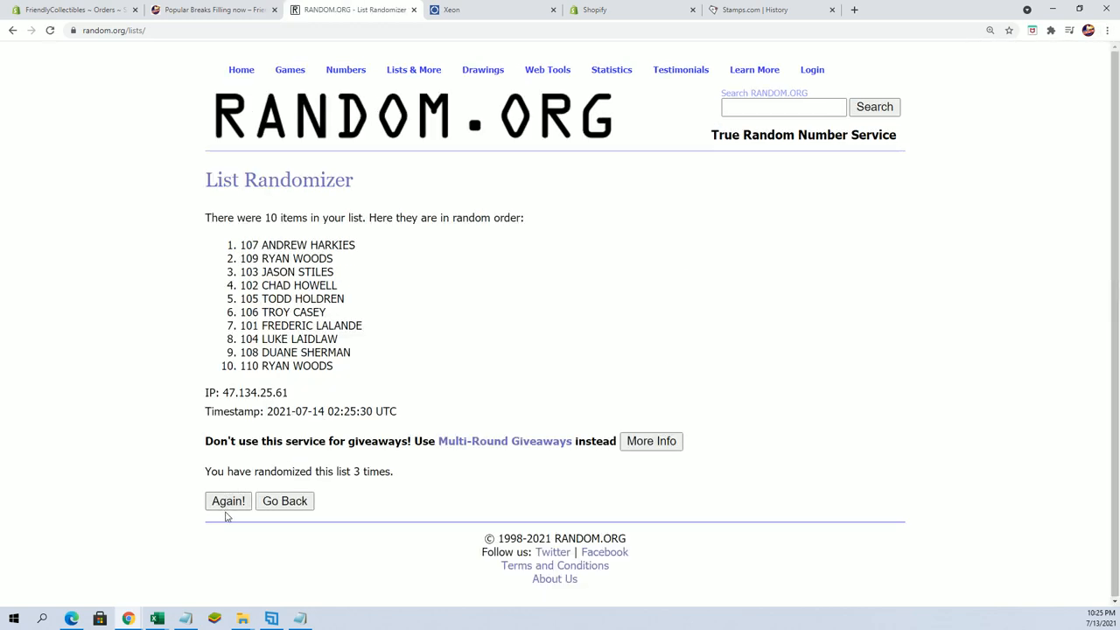
click(228, 501)
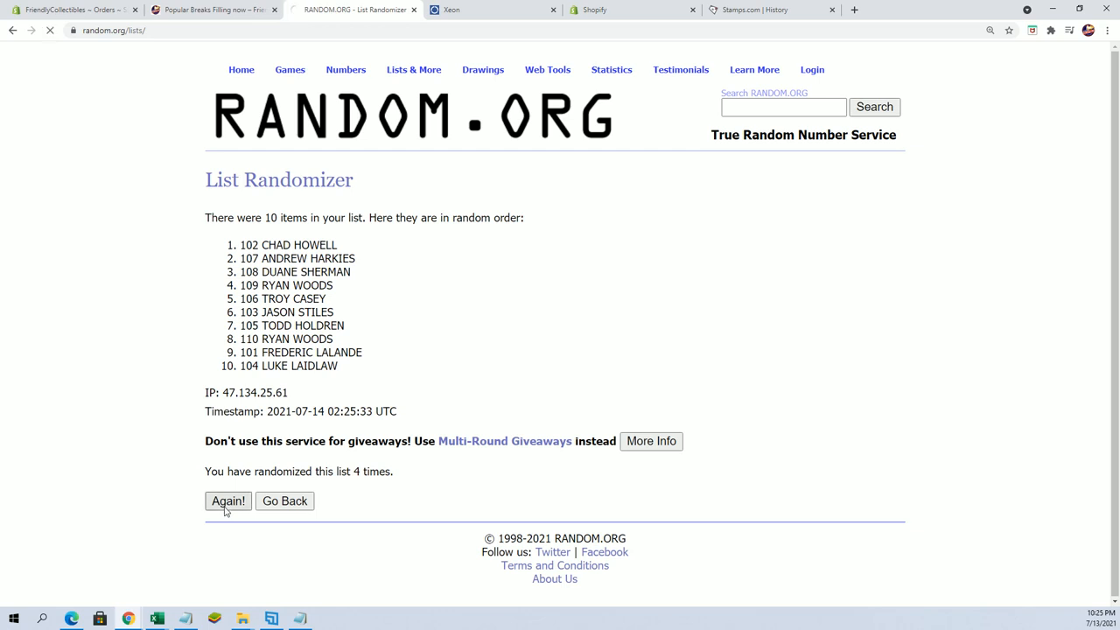
click(227, 500)
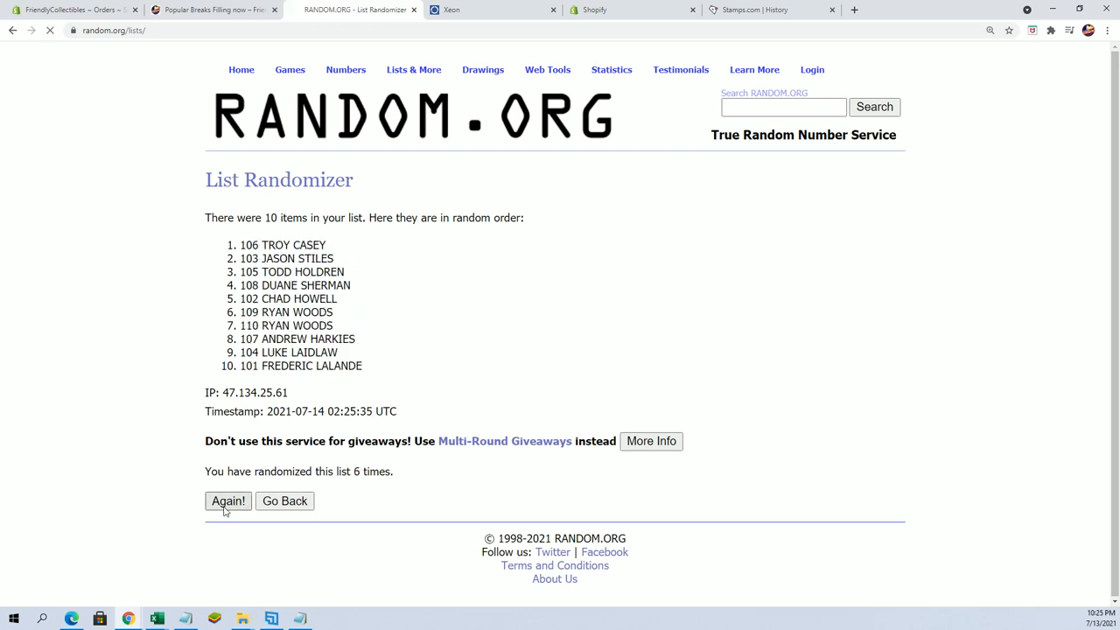
click(227, 500)
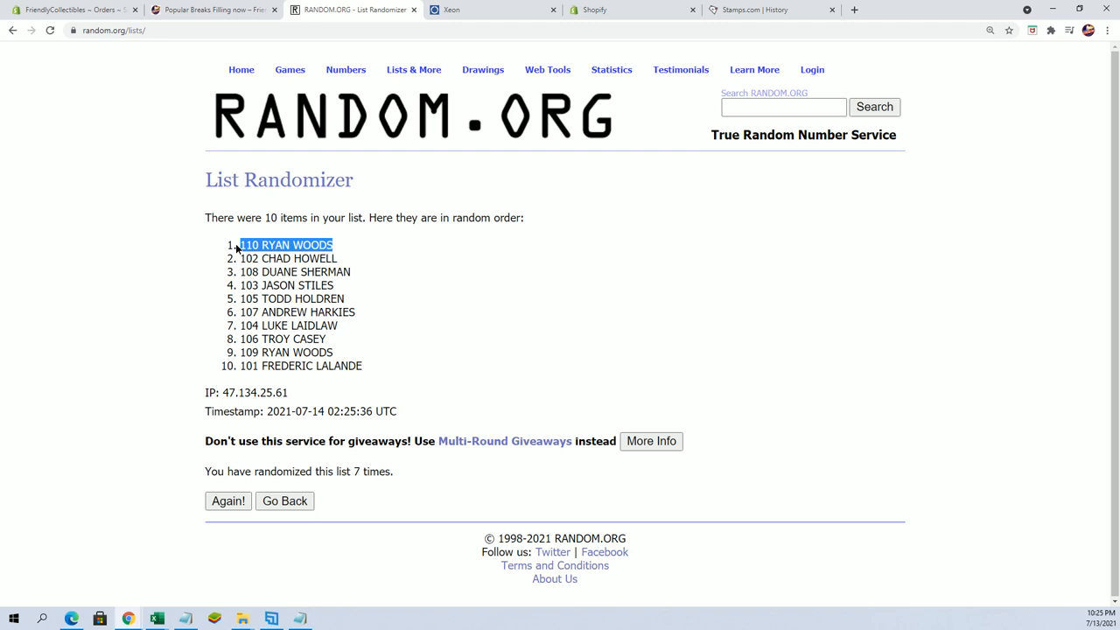
mouse_move(103, 466)
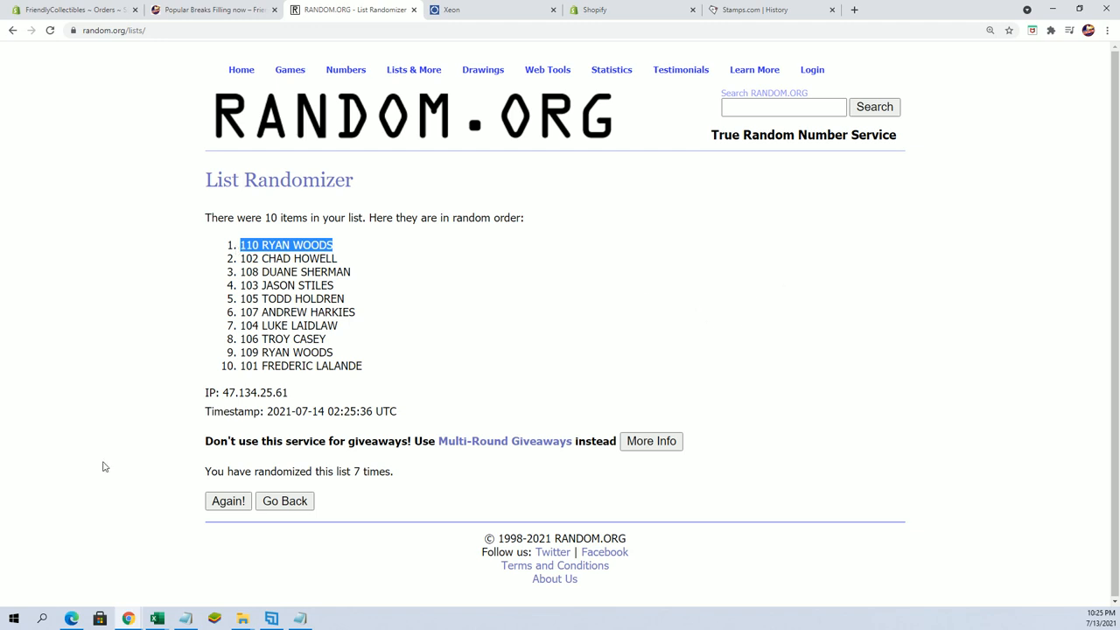